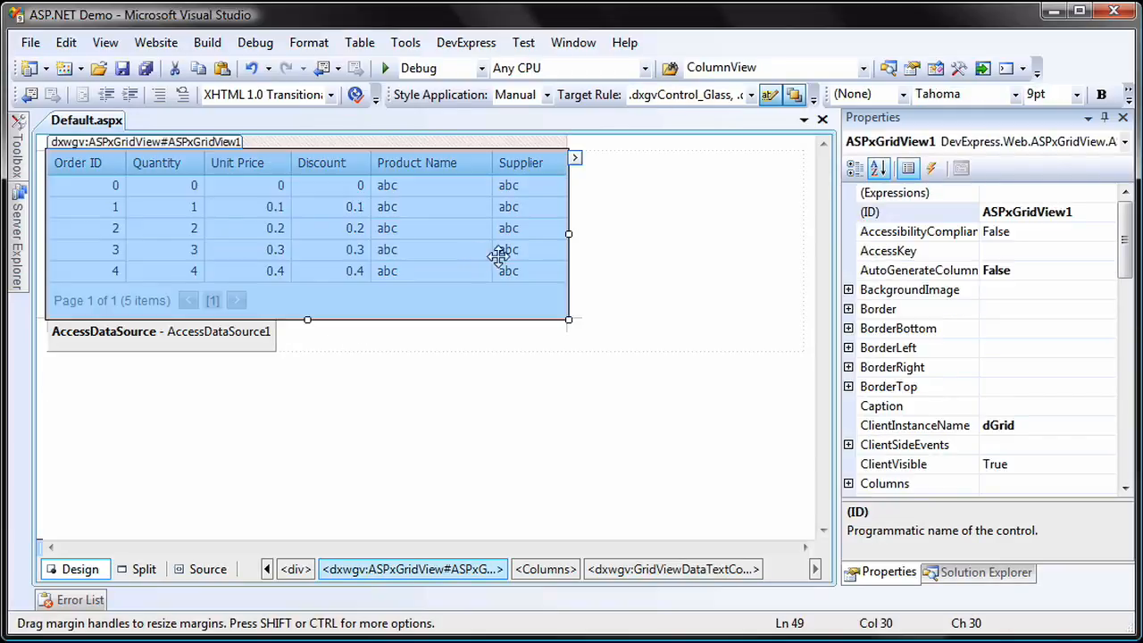
Browse ASPxGridView1 properties and bring up Default.aspx.cs with its empty Page_Load via View Code.
scroll("down", 3)
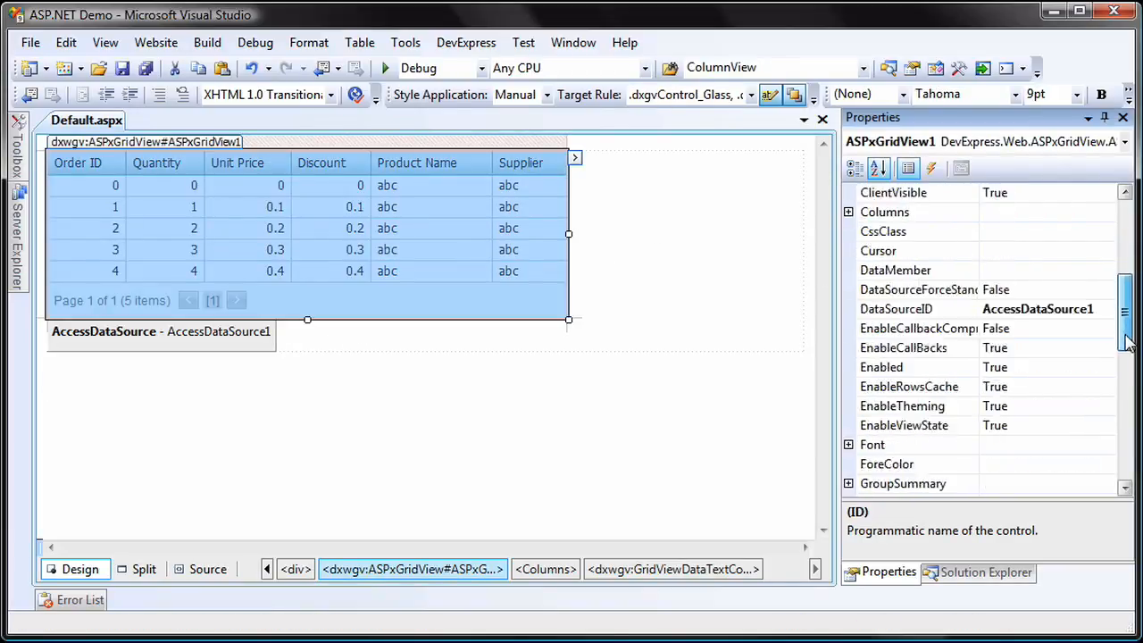
scroll("down", 3)
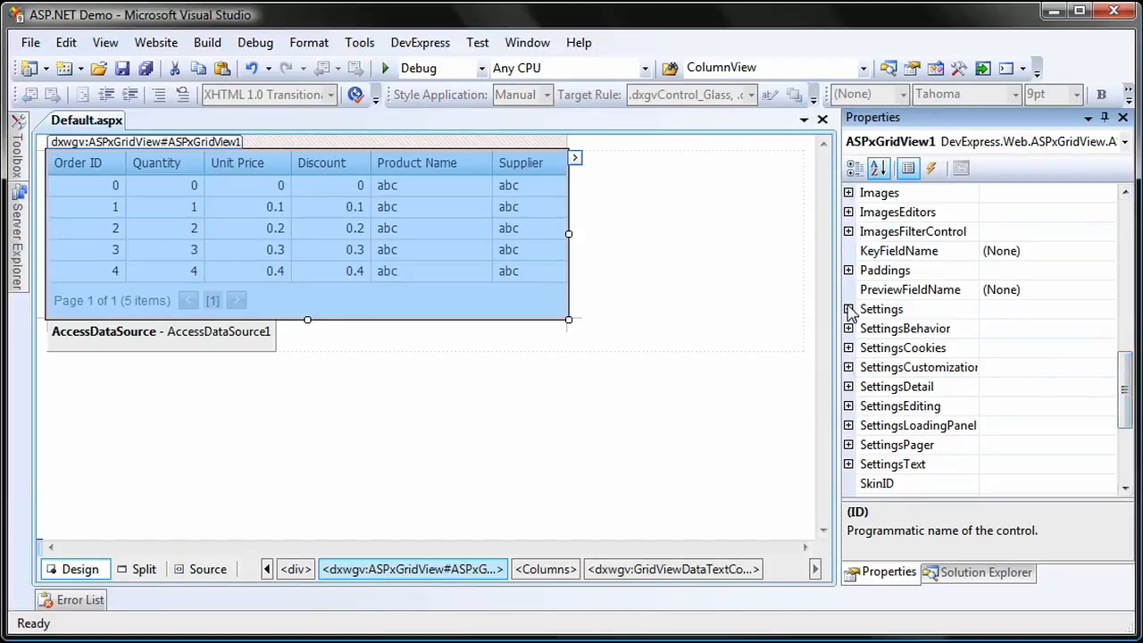
left_click(848, 307)
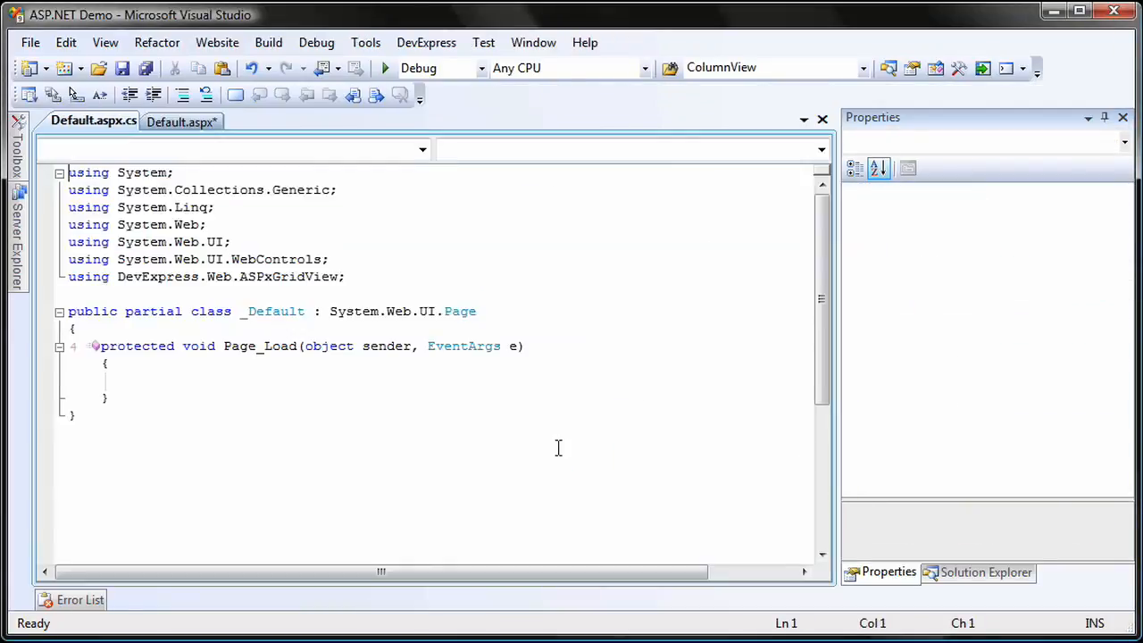
Add 'using DevExpress.Data;' below the existing using lines and place the caret in Page_Load.
type("using ;")
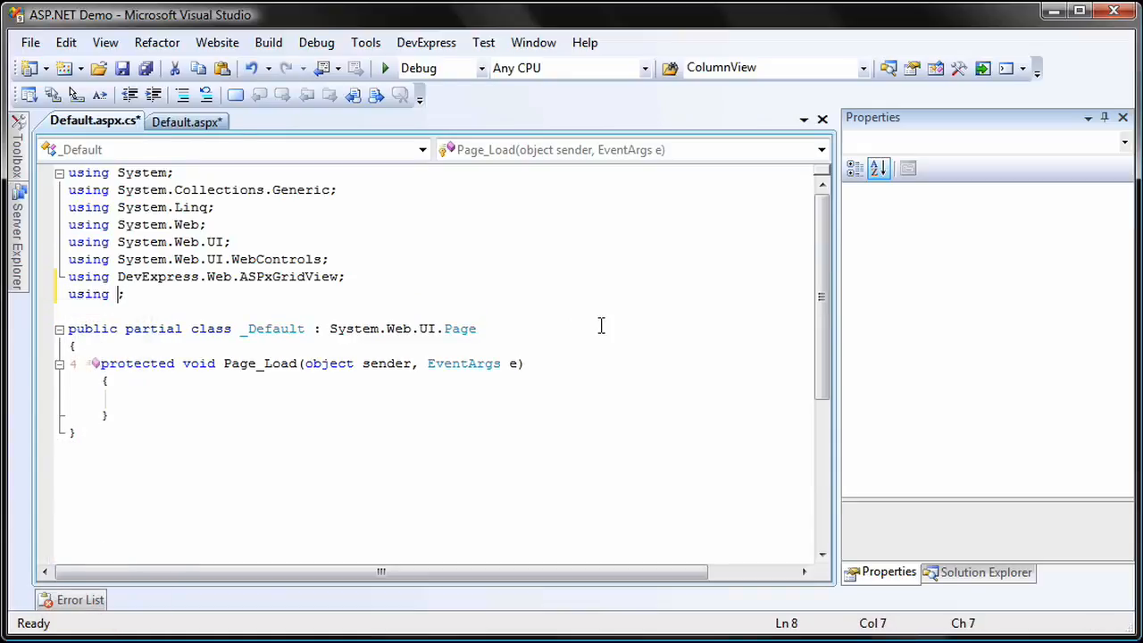
type("DevExpress.Data")
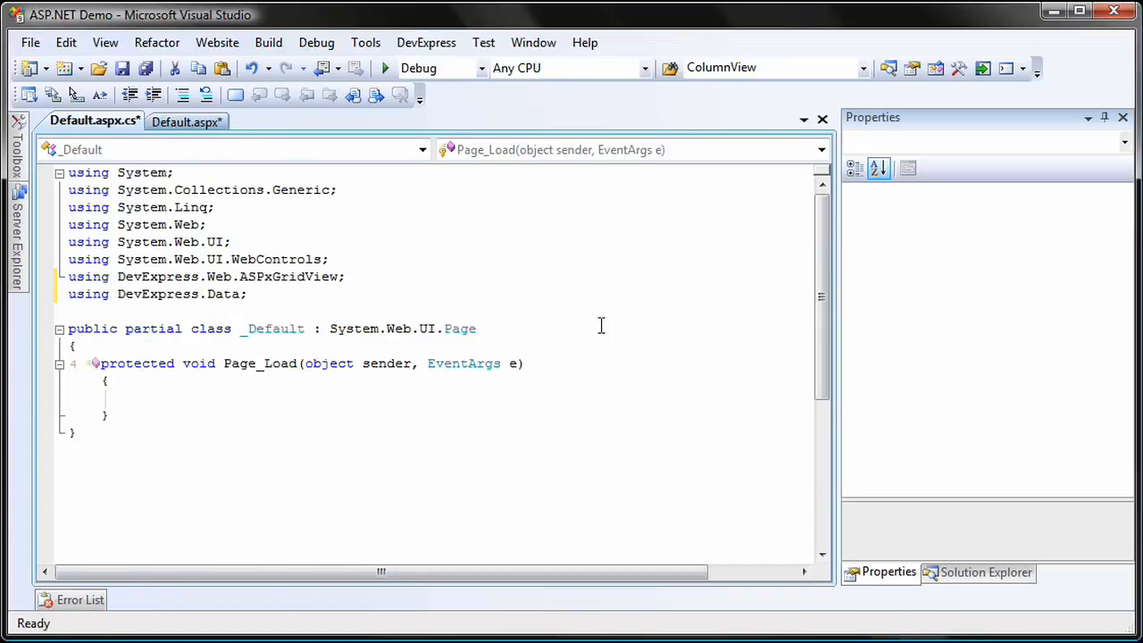
left_click(134, 398)
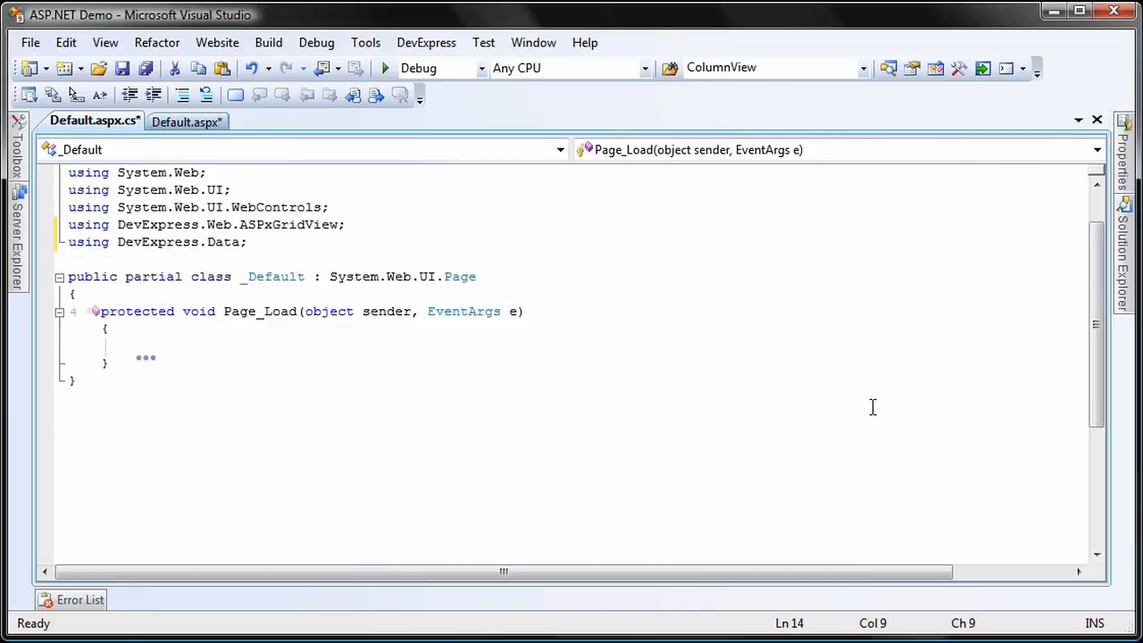
Create an ASPxSummaryItem totalSummary with FieldName and ShowInColumn set to "UnitPrice".
type("ASPxSummaryItem totalSummary = new ASPxSumm")
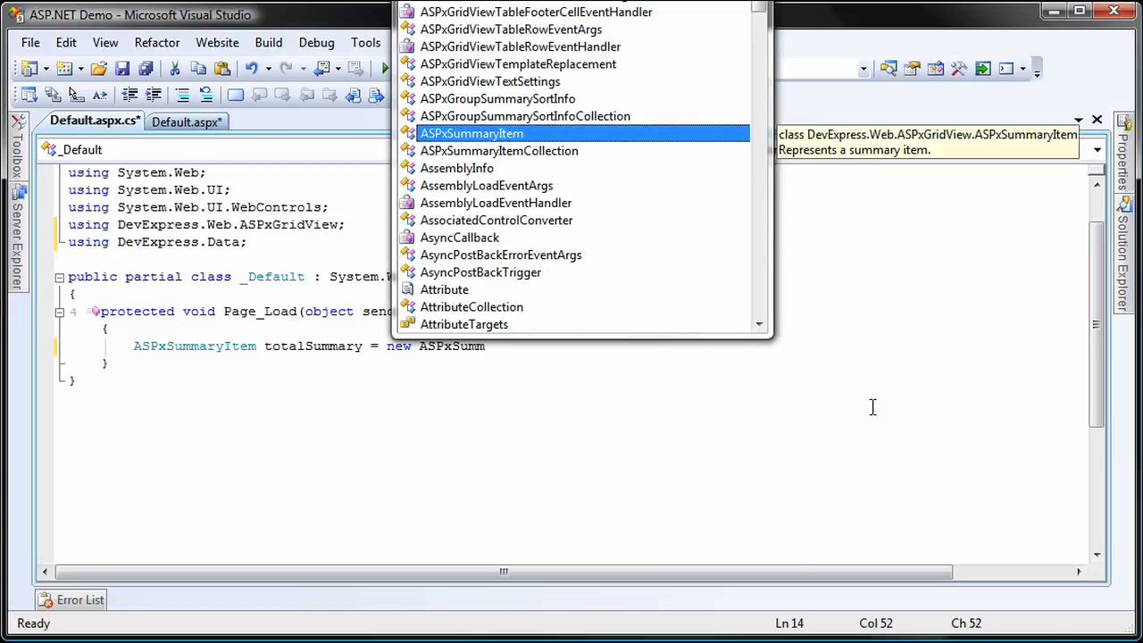
type("totalSummary.FieldName = \"Un")
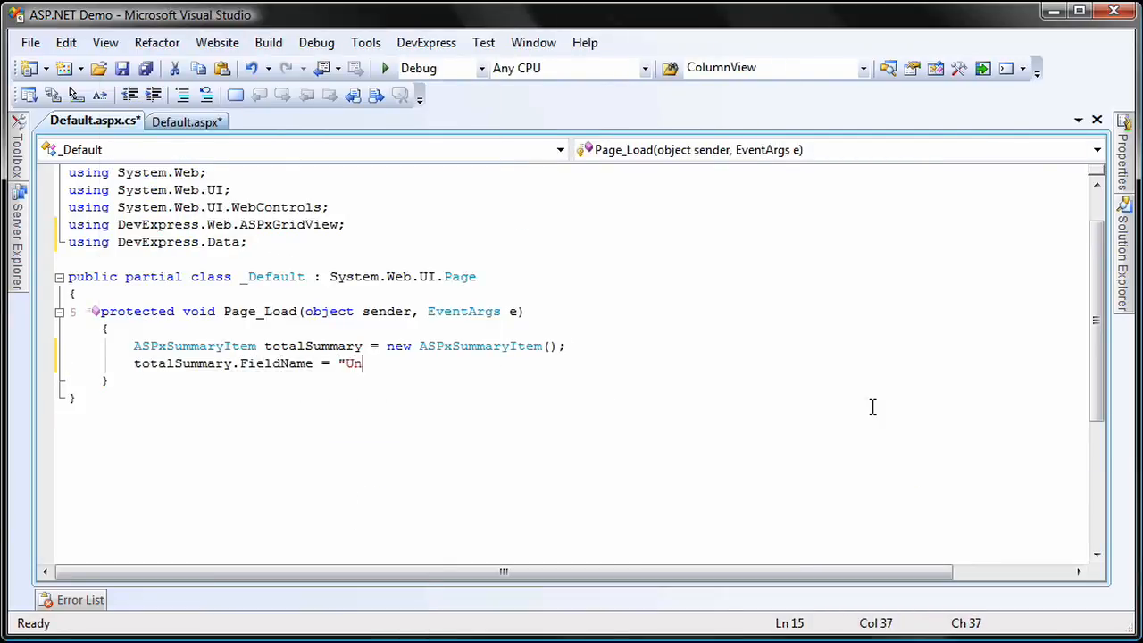
type("itPrice\"")
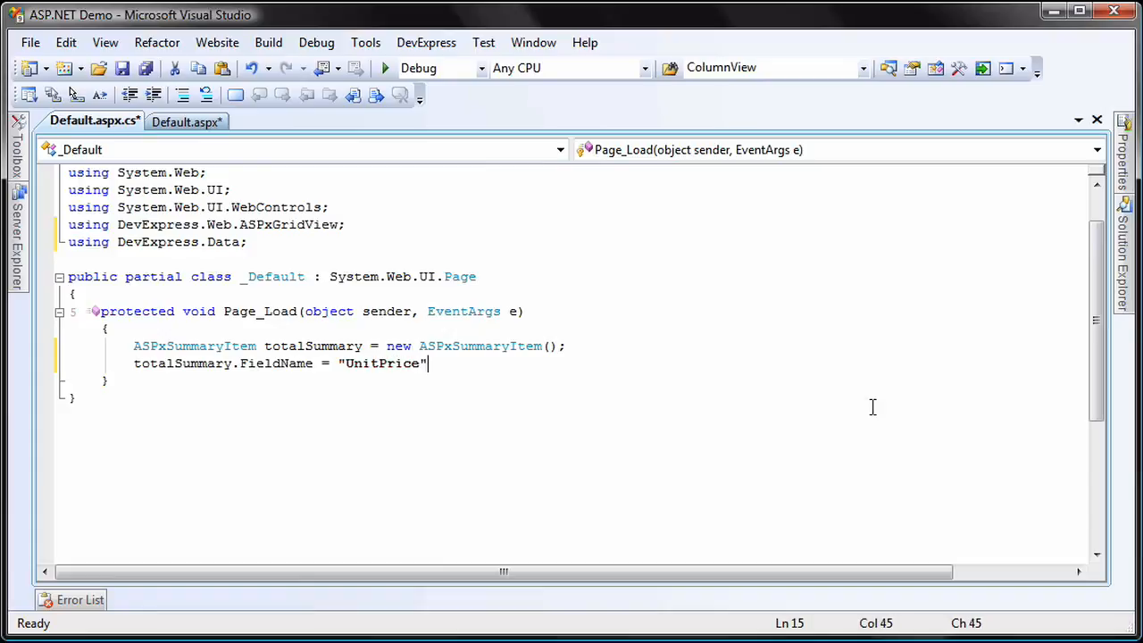
type(";")
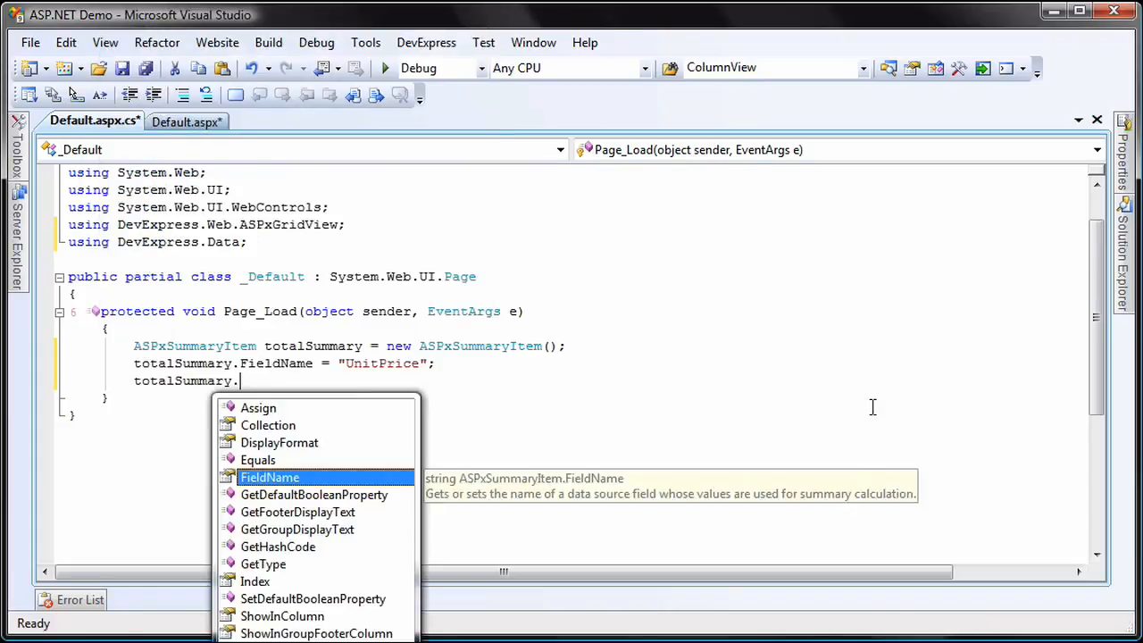
type("ShowInColumn = \"UnitPrice\";")
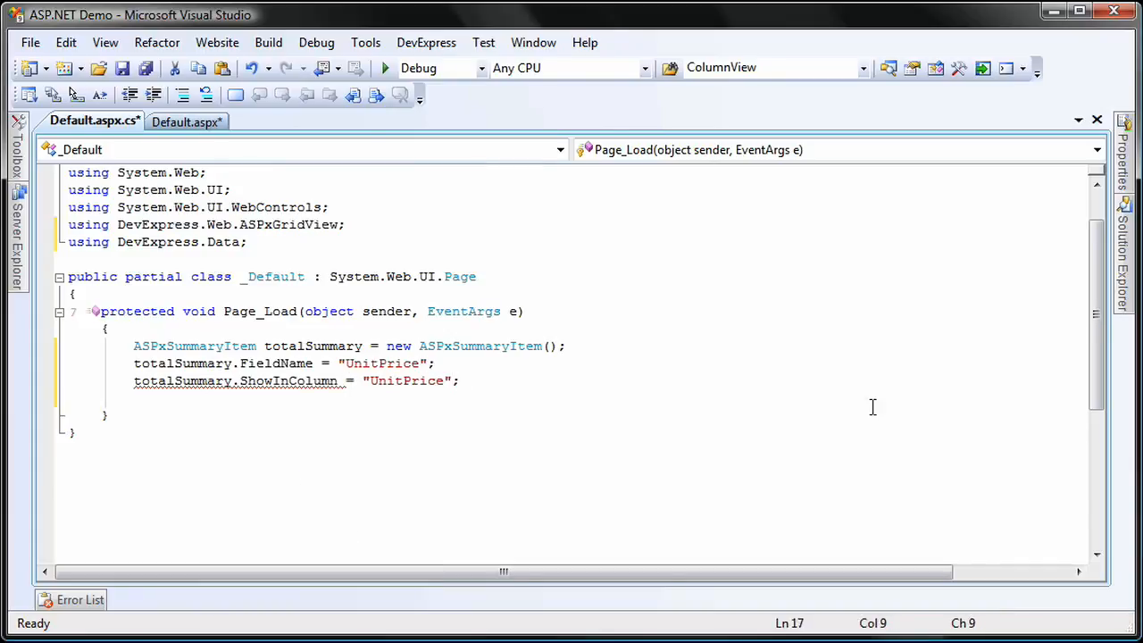
Set SummaryType to Average, add it to ASPxGridView1.TotalSummary, and start debugging the site.
type("total")
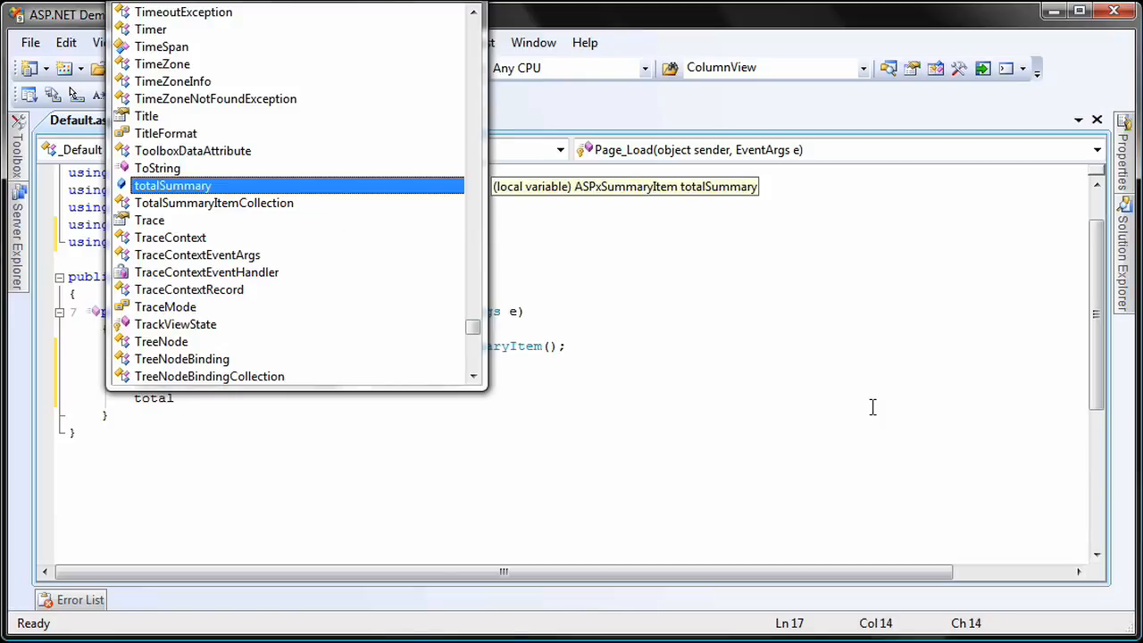
type(".SummaryType = SummaryItemType.Average;")
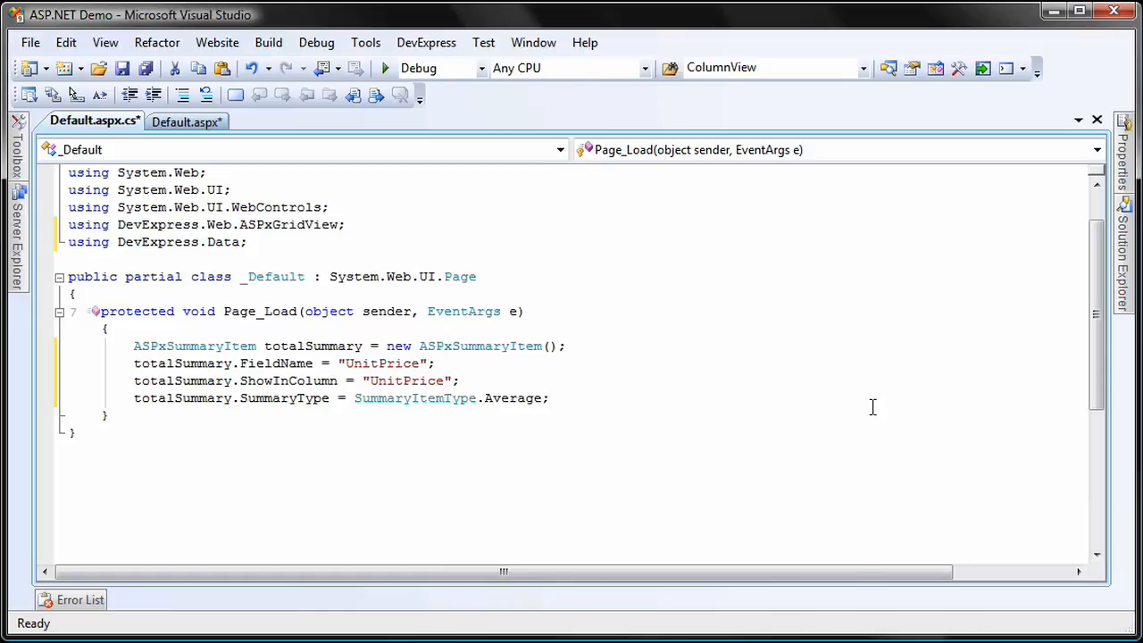
type("ASPxGridView1.TotalSummary.Add(totalSummary);")
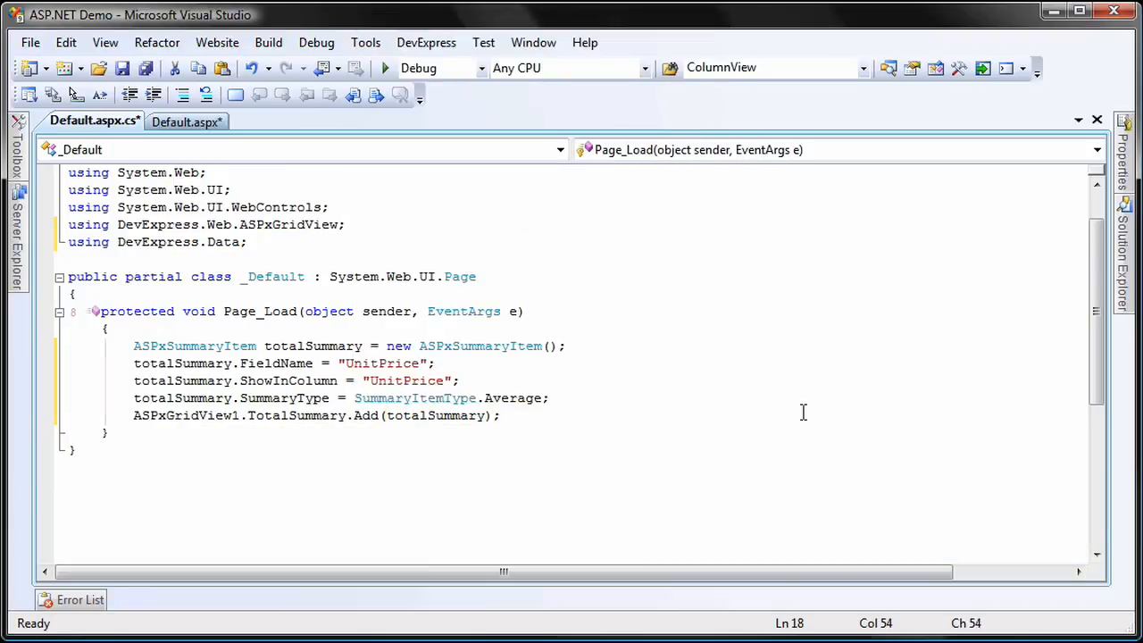
left_click(385, 67)
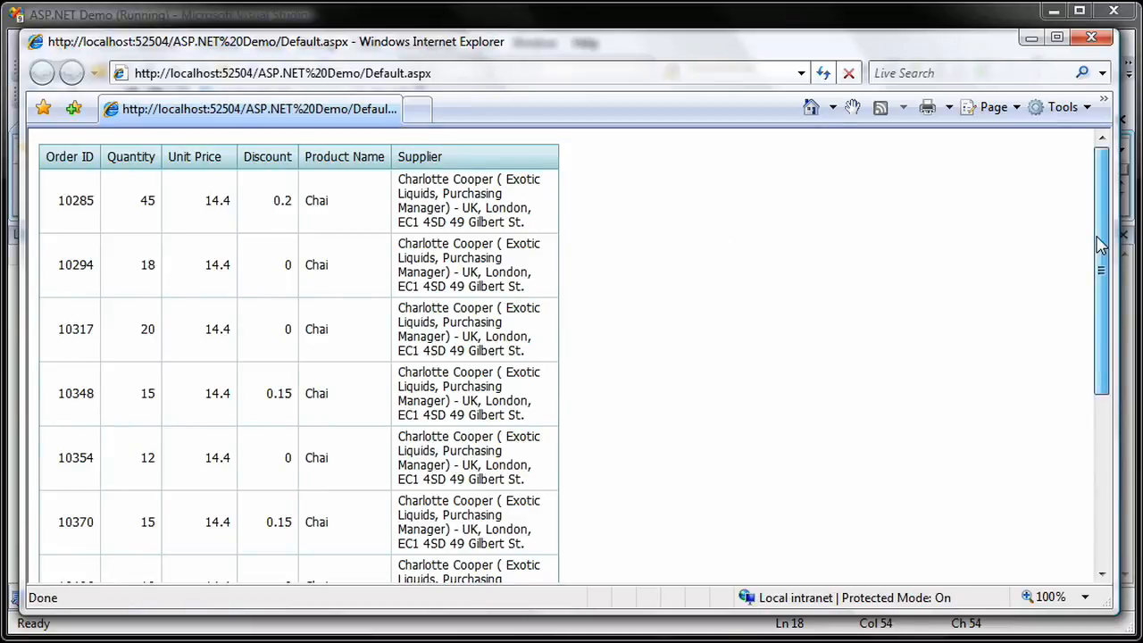
Scroll to the grid footer showing Avg=26.22 under the Unit Price column.
scroll("down", 3)
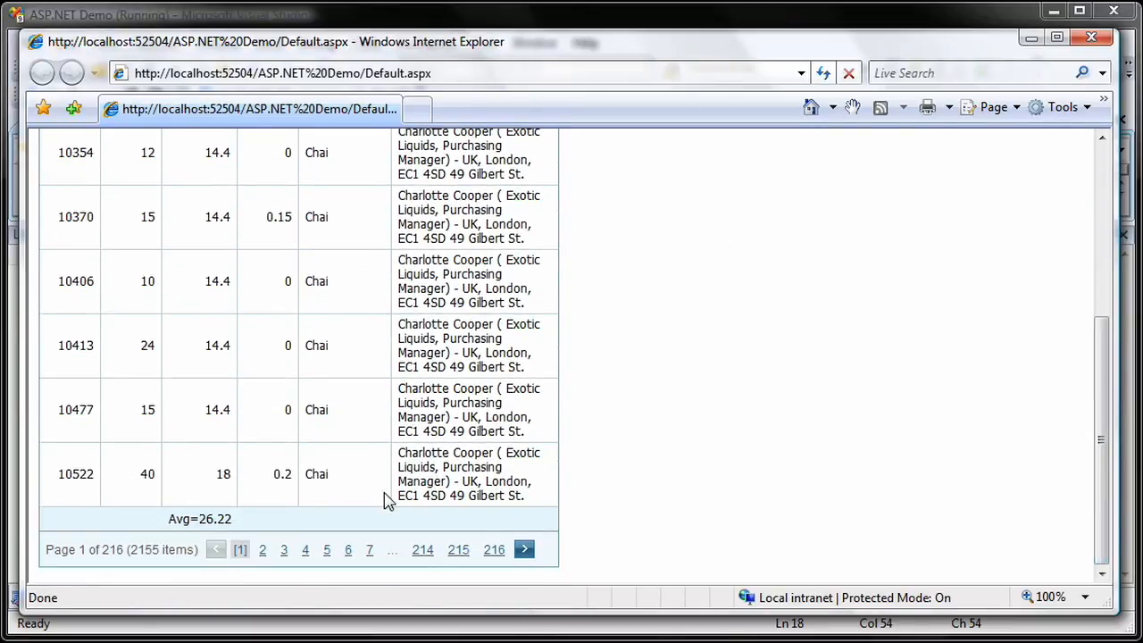